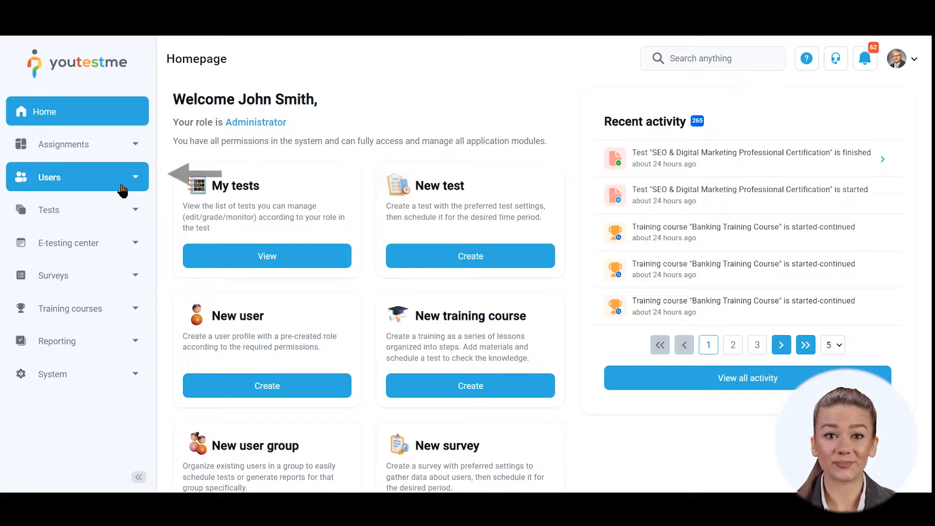
- Expand the System section to show Settings and customization, Integrations and Maintenance
left_click(76, 177)
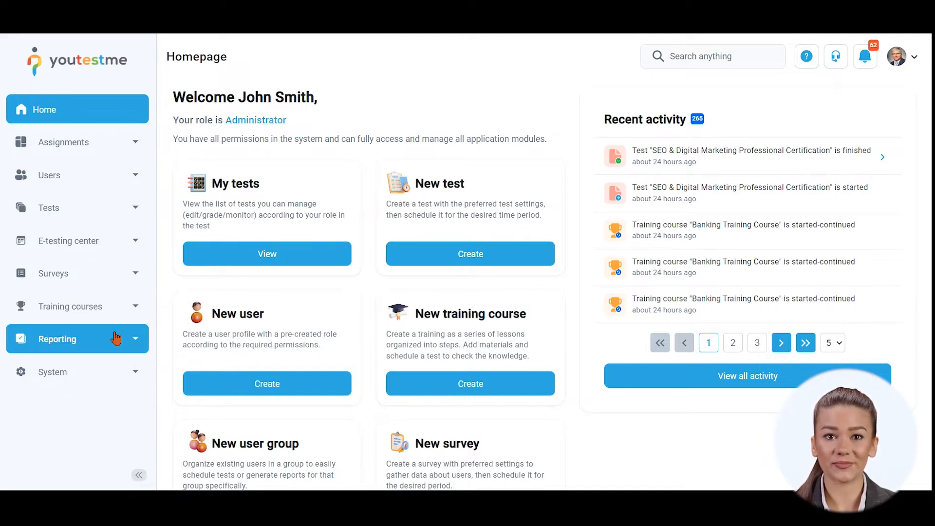
left_click(52, 371)
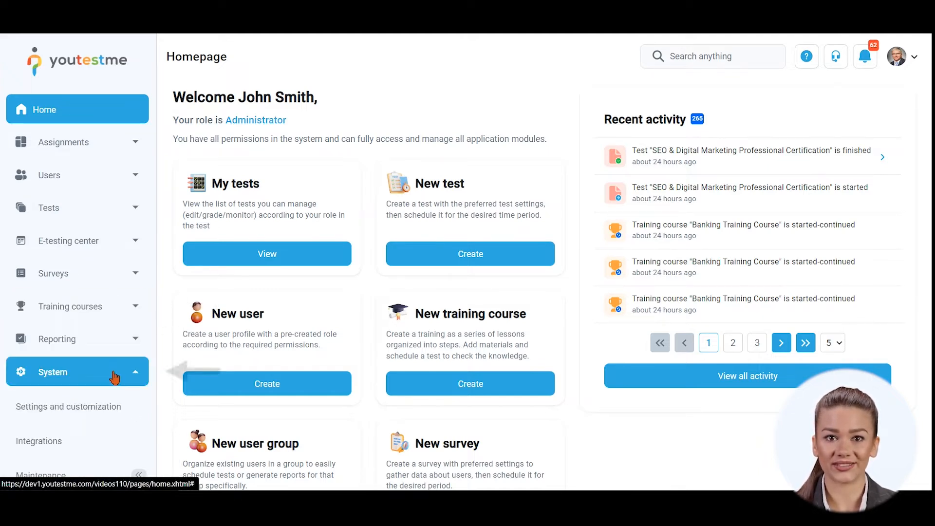
- Browse the testing location cards (Chicago, Denver, Detroit, Indianapolis, Los Angeles, Montreal)
left_click(470, 254)
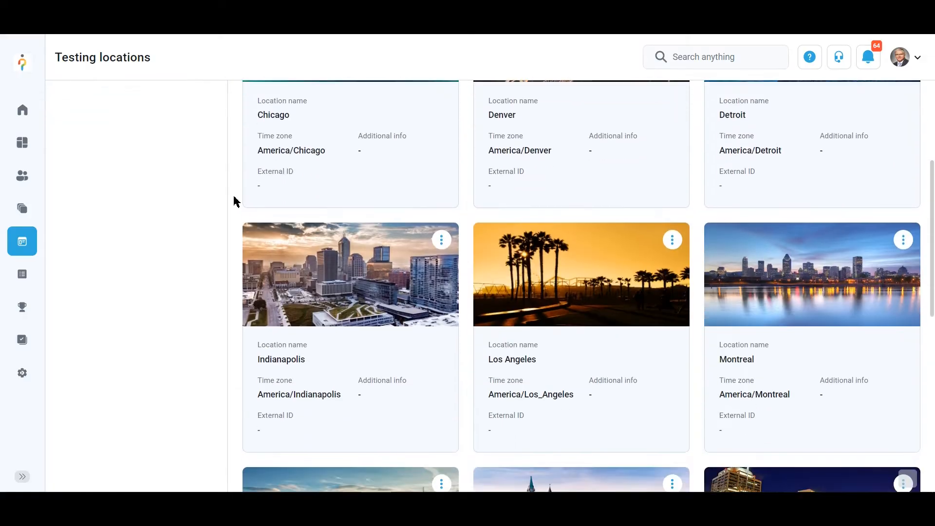
left_click(23, 175)
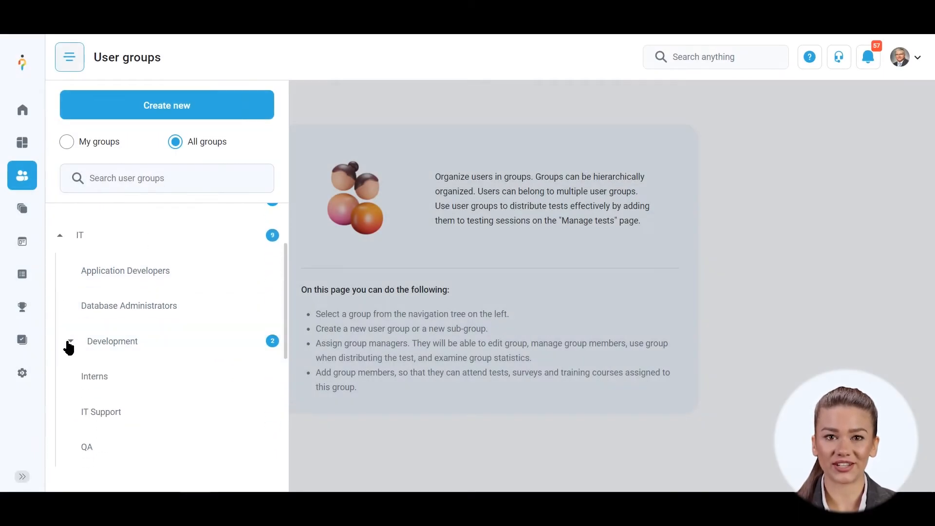
- Browse the Development subgroup and question pools, then advance the English Demo Test to its settings step
left_click(22, 208)
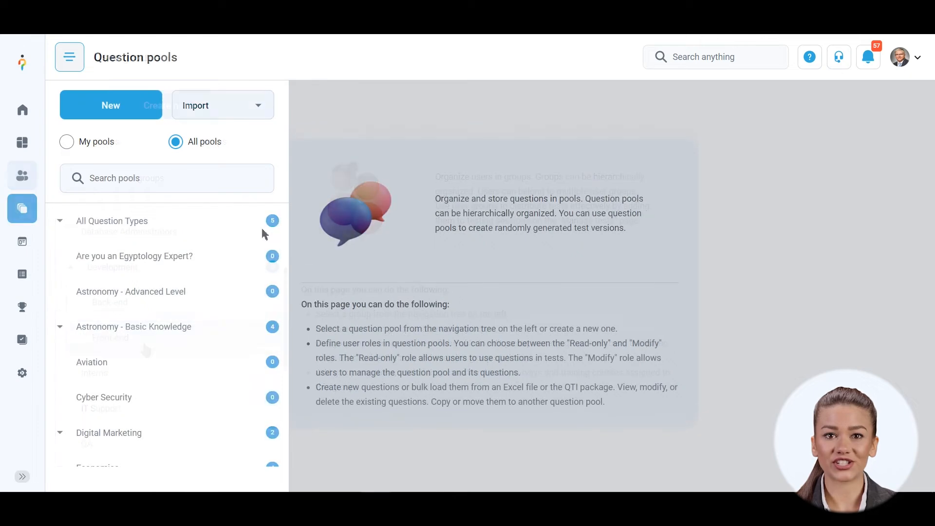
left_click(104, 397)
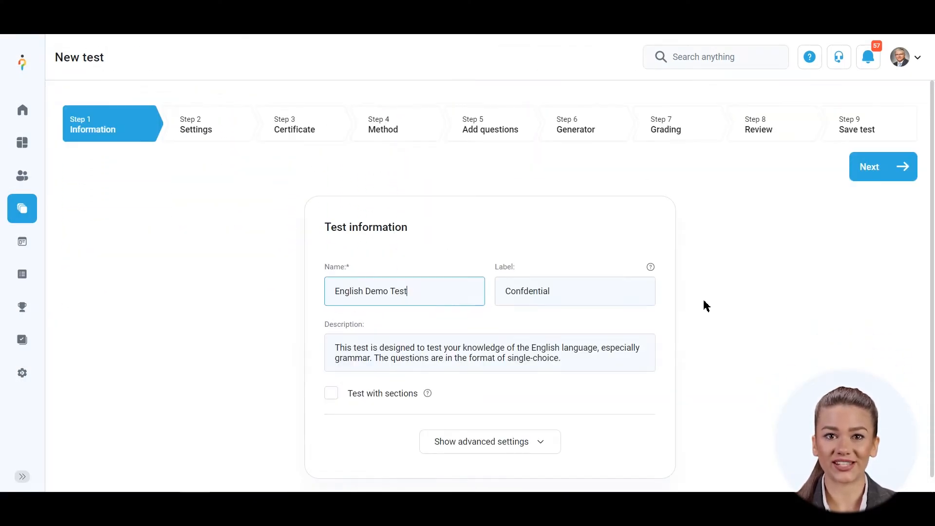
left_click(883, 166)
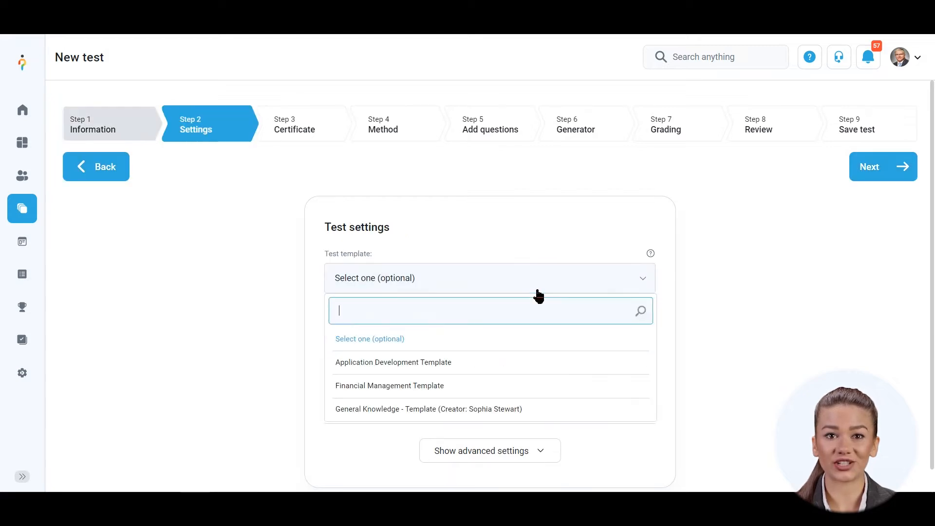
left_click(428, 408)
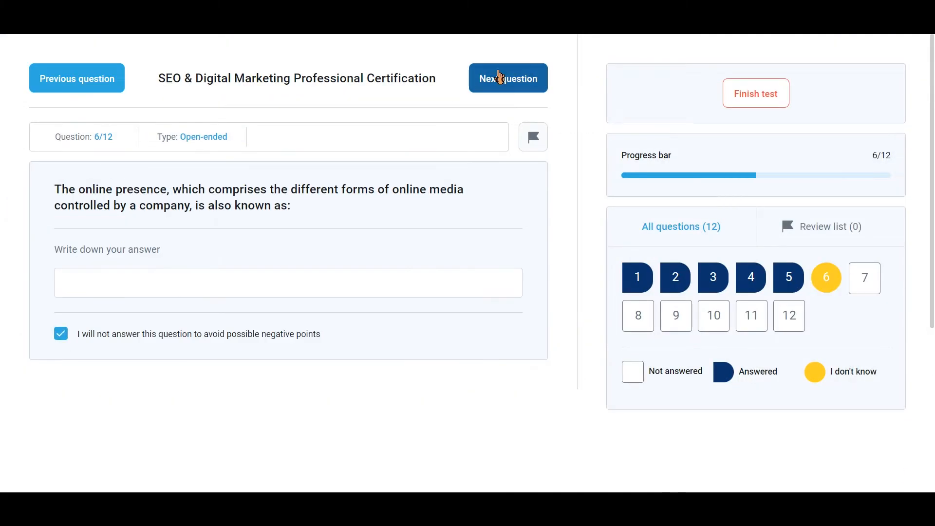
- Leave question 6 of the SEO & Digital Marketing test unanswered and move to the next question
left_click(507, 78)
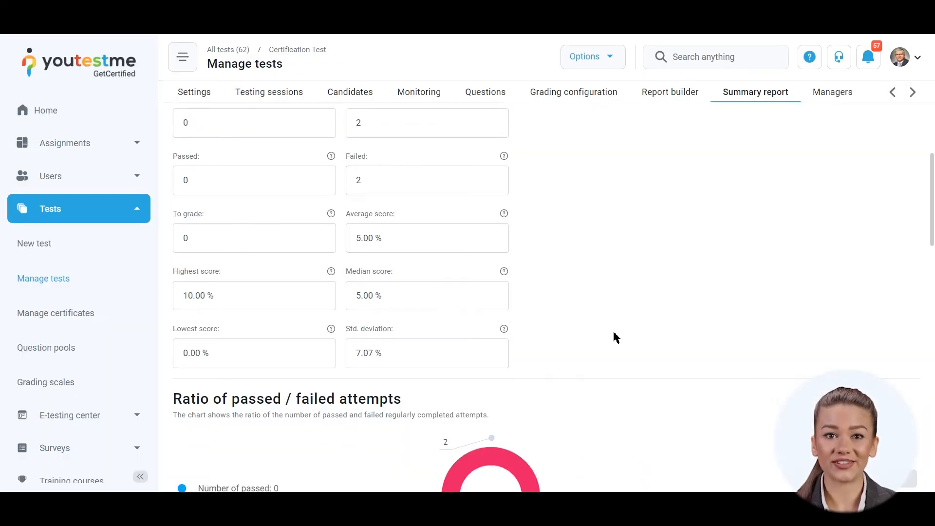
- Review the Certification Test score charts, then switch to the Report builder and load a template
scroll("down", 3)
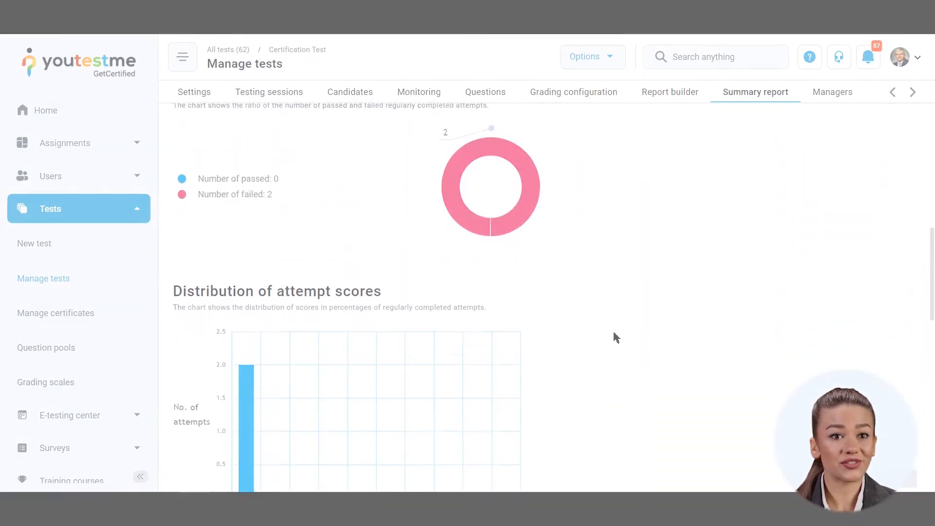
left_click(669, 92)
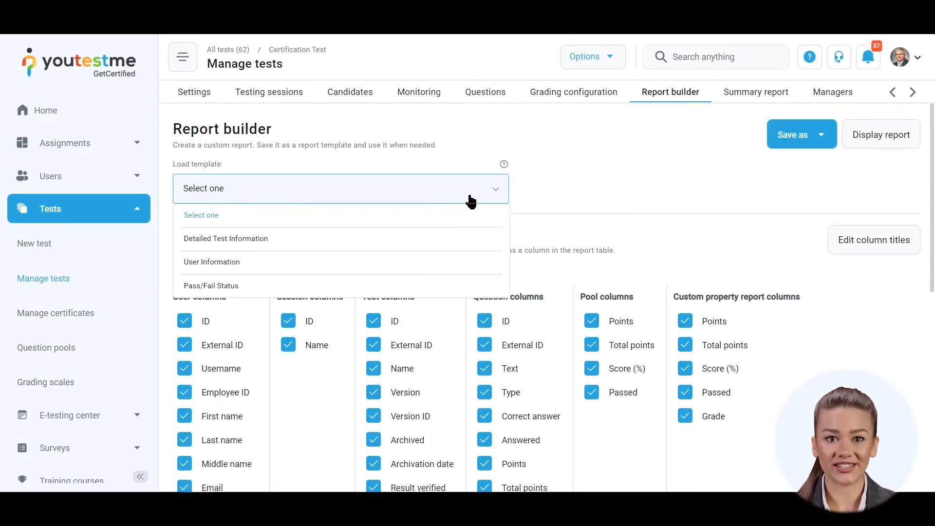
left_click(225, 237)
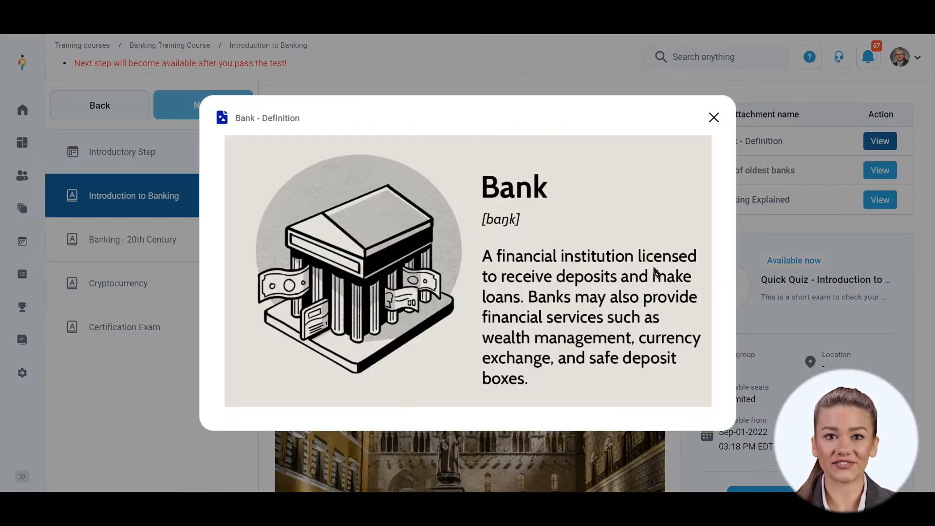
- View the Bank - Definition attachment in the Introduction to Banking step
left_click(713, 118)
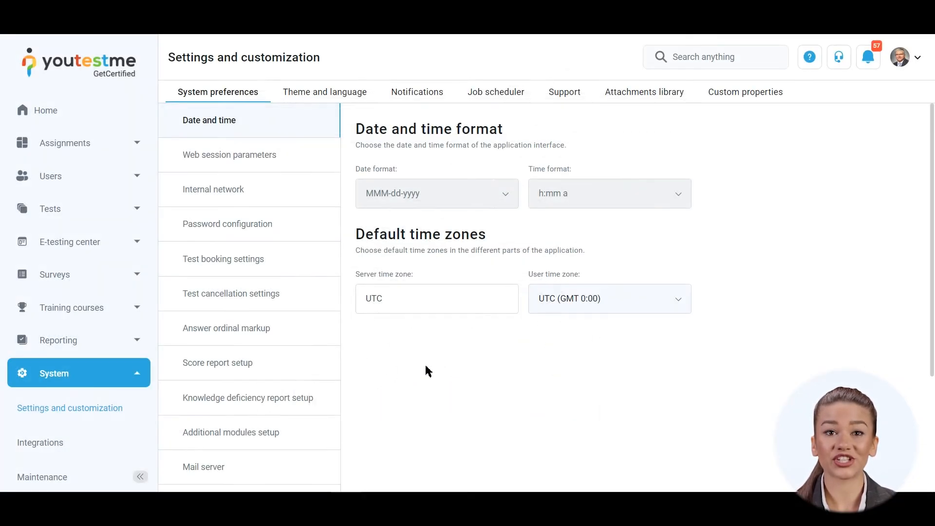
- Check the date and time zone preferences, then expand the Users menu on the homepage
left_click(325, 91)
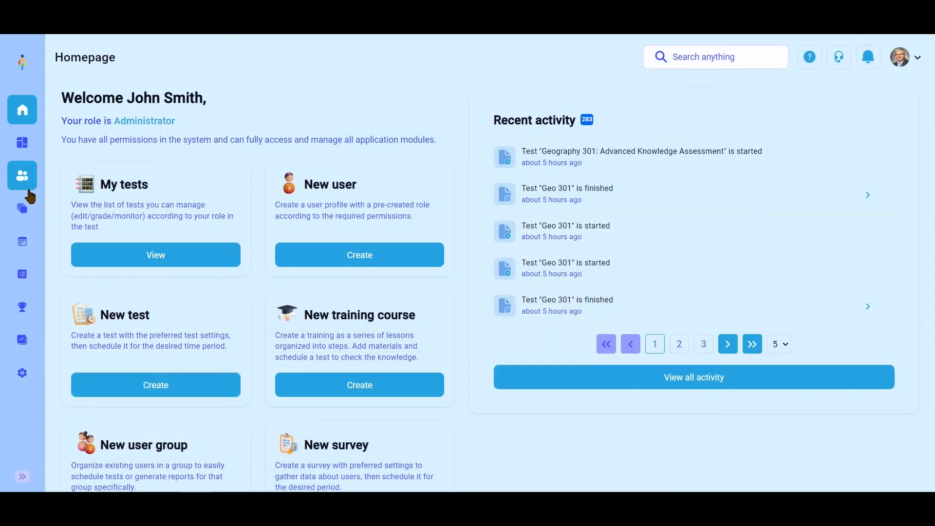
left_click(22, 175)
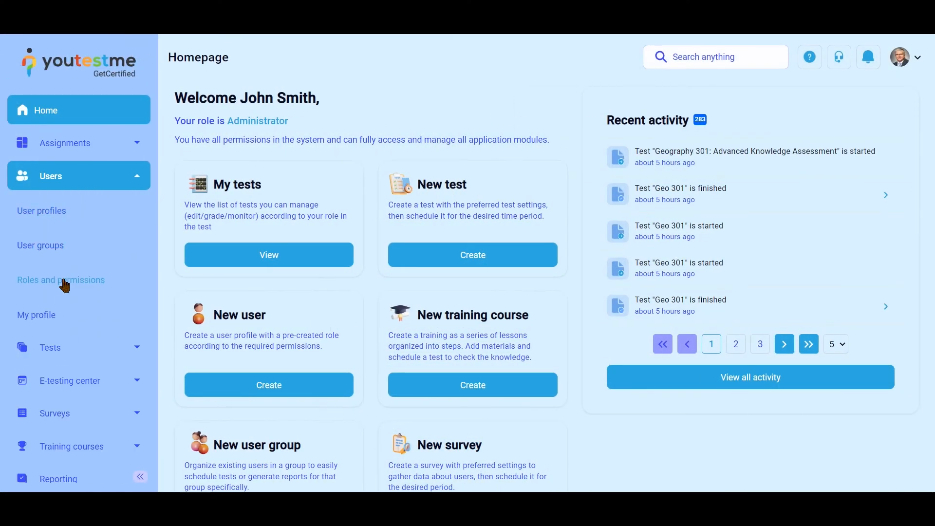